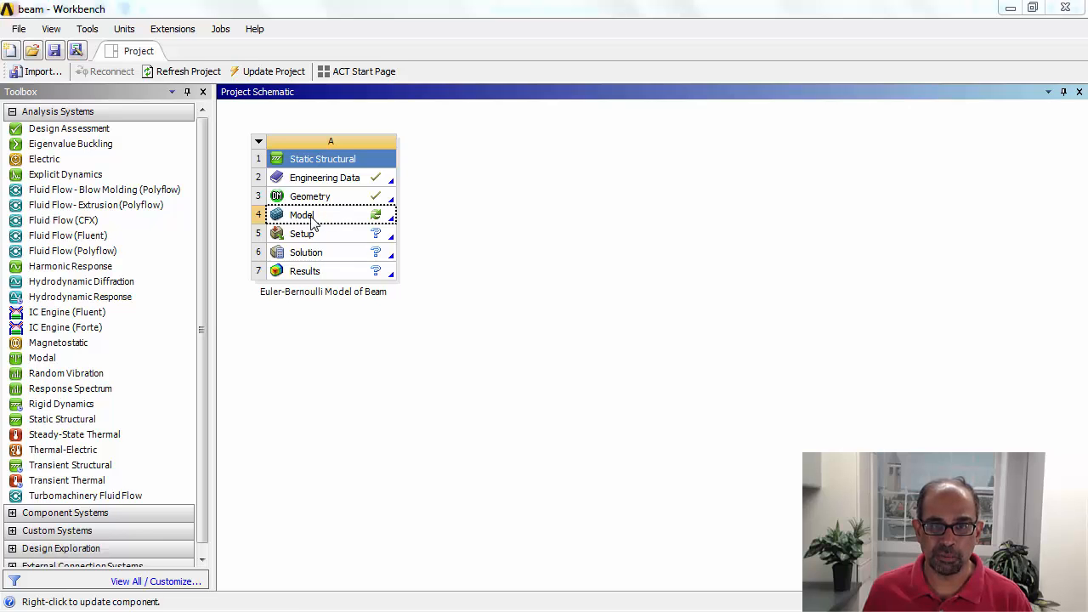
Step: Launch Mechanical from the Static Structural system's Model cell
double_click(303, 214)
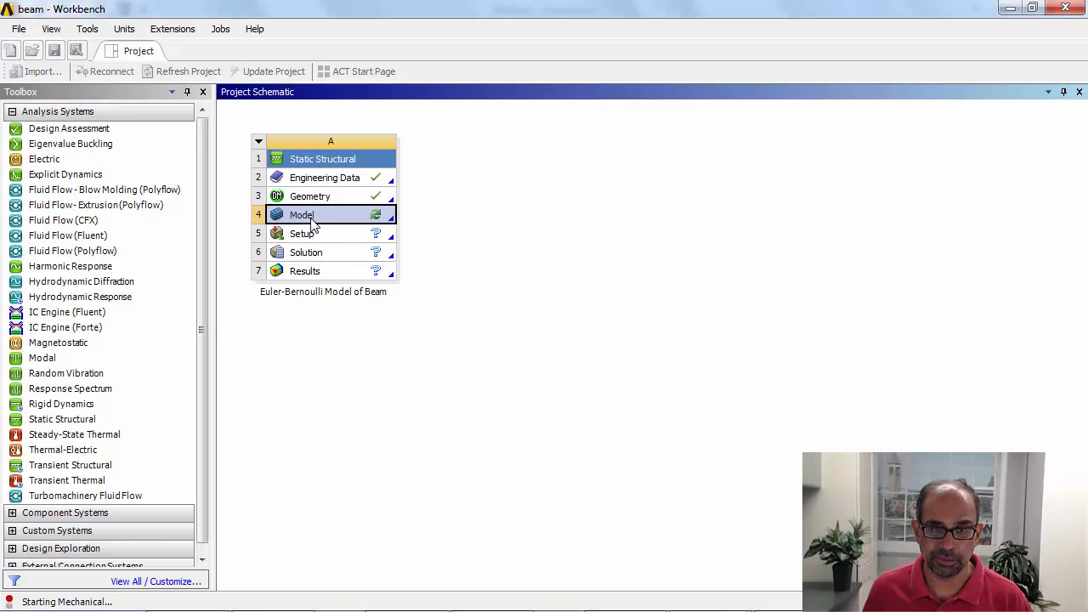
double_click(303, 214)
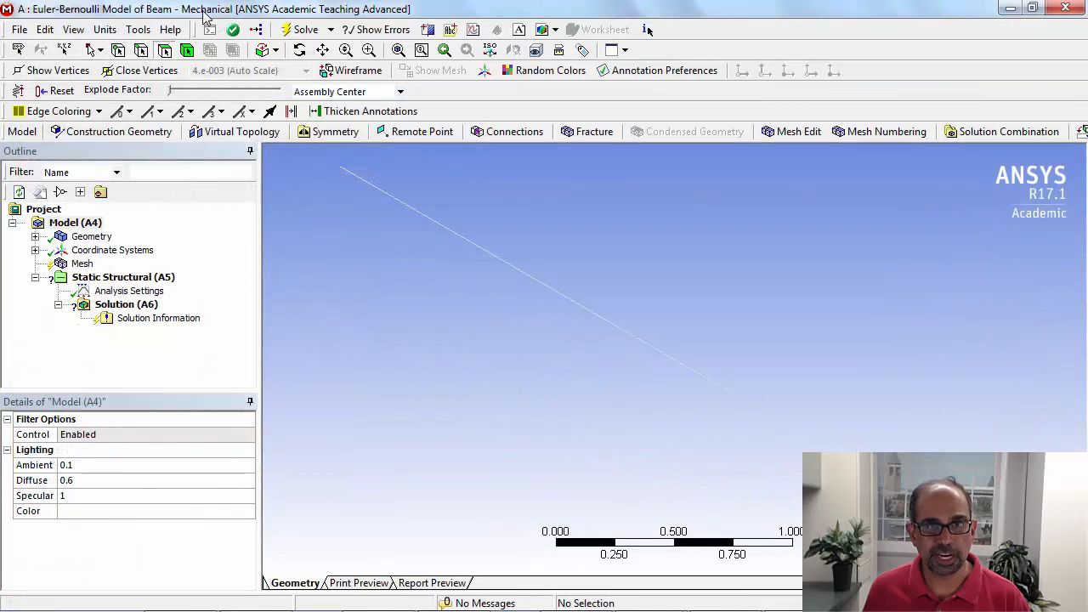
mouse_move(299, 203)
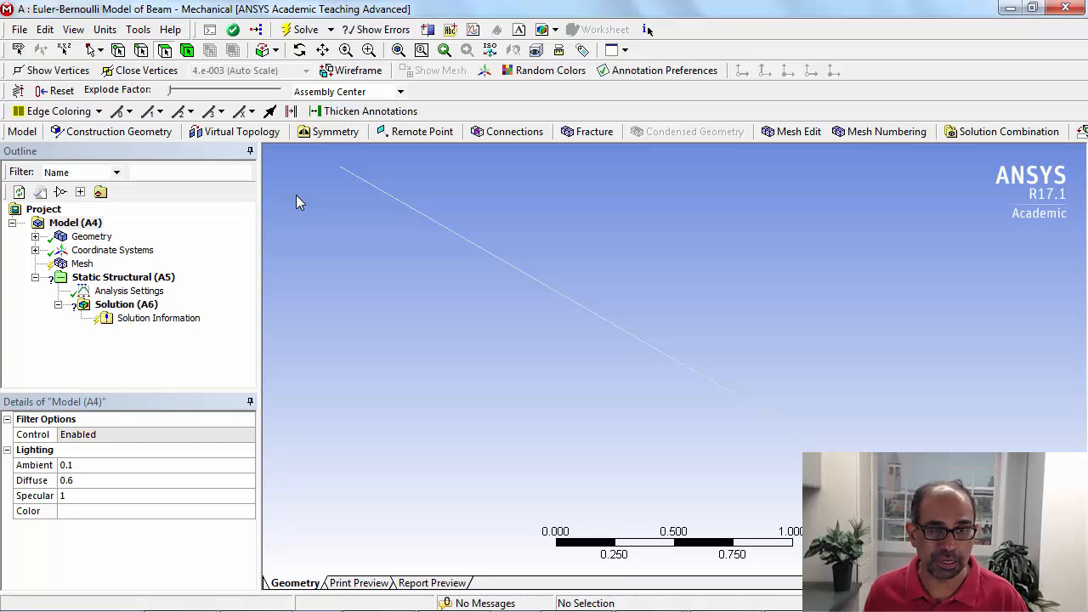
mouse_move(656, 416)
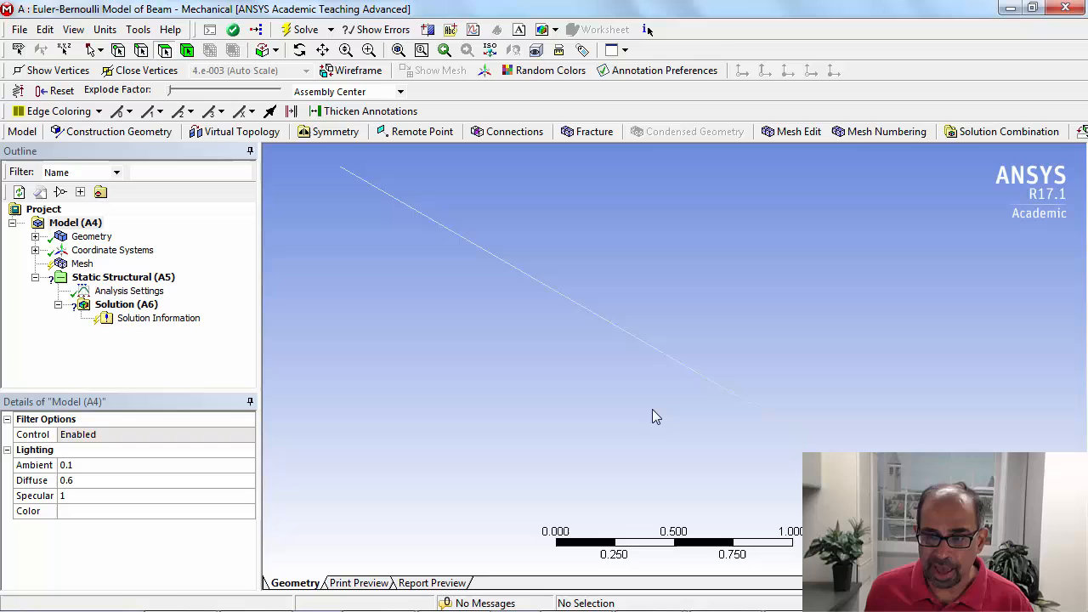
mouse_move(429, 235)
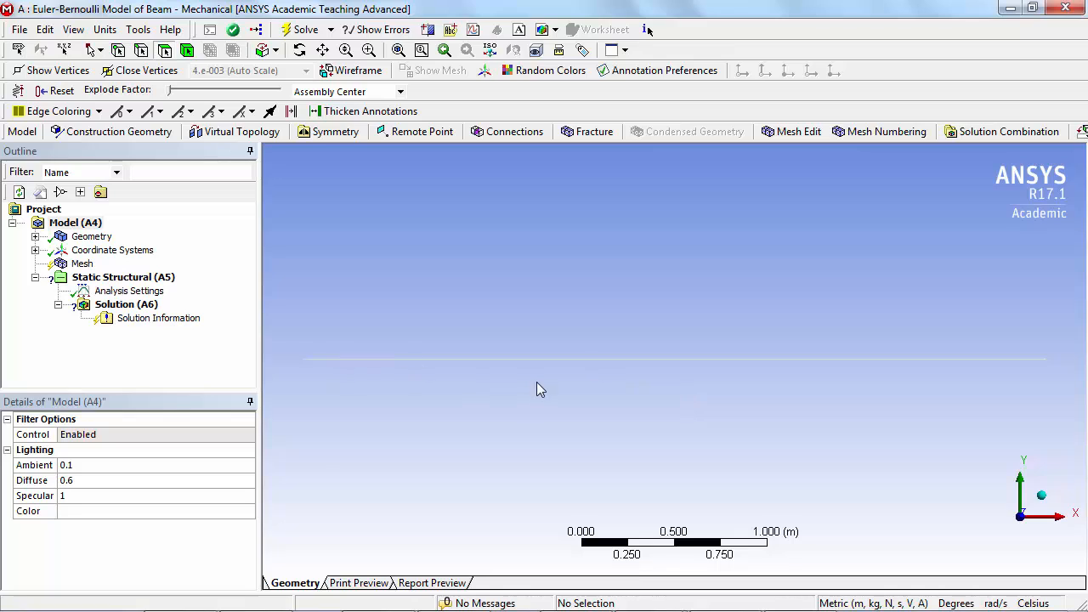
mouse_move(649, 425)
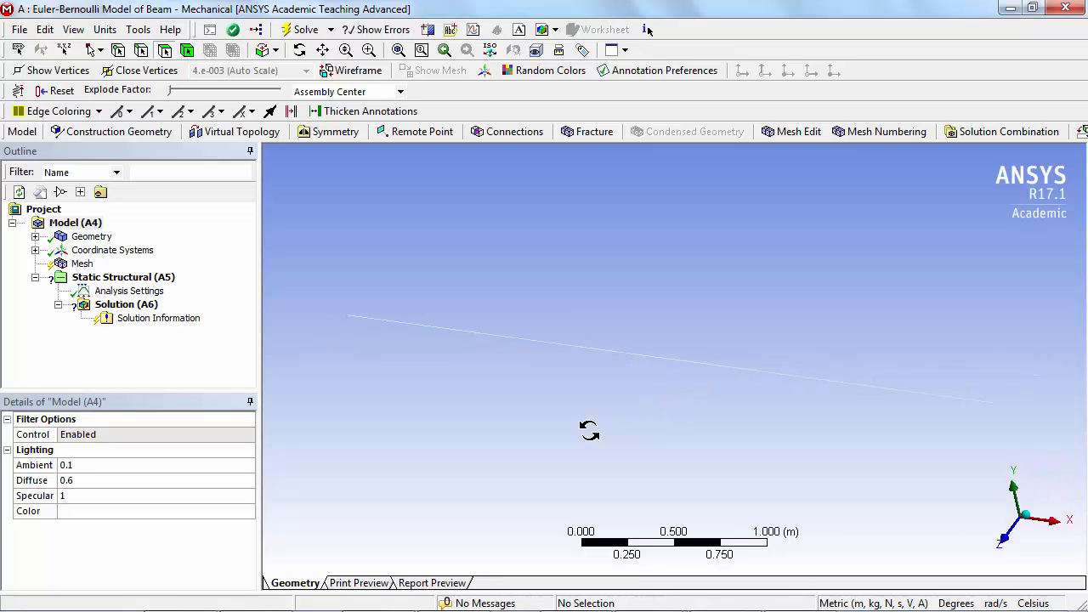
drag(589, 429, 718, 444)
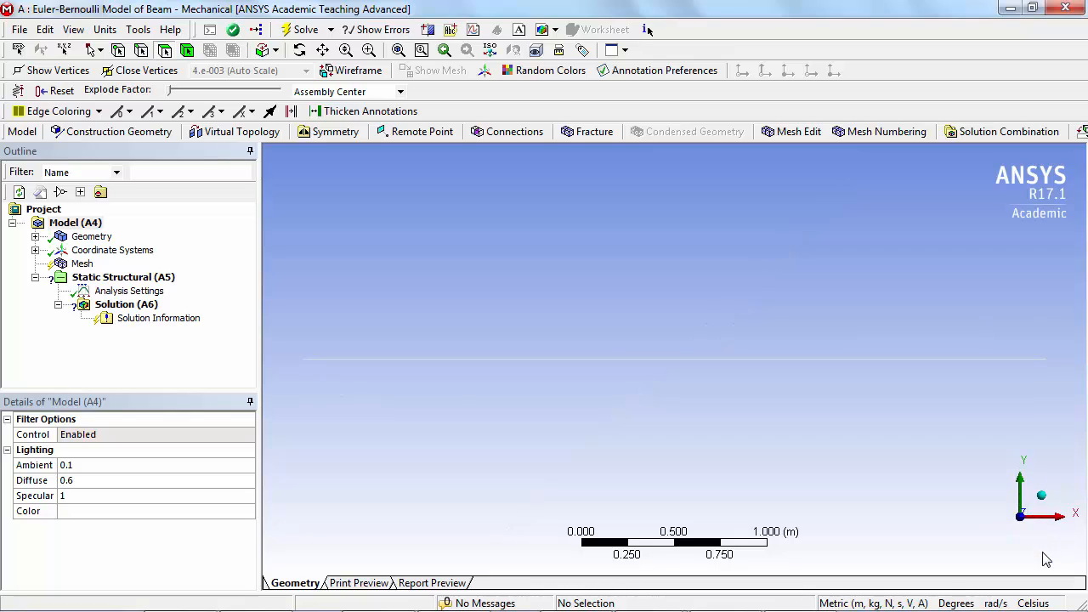
mouse_move(733, 425)
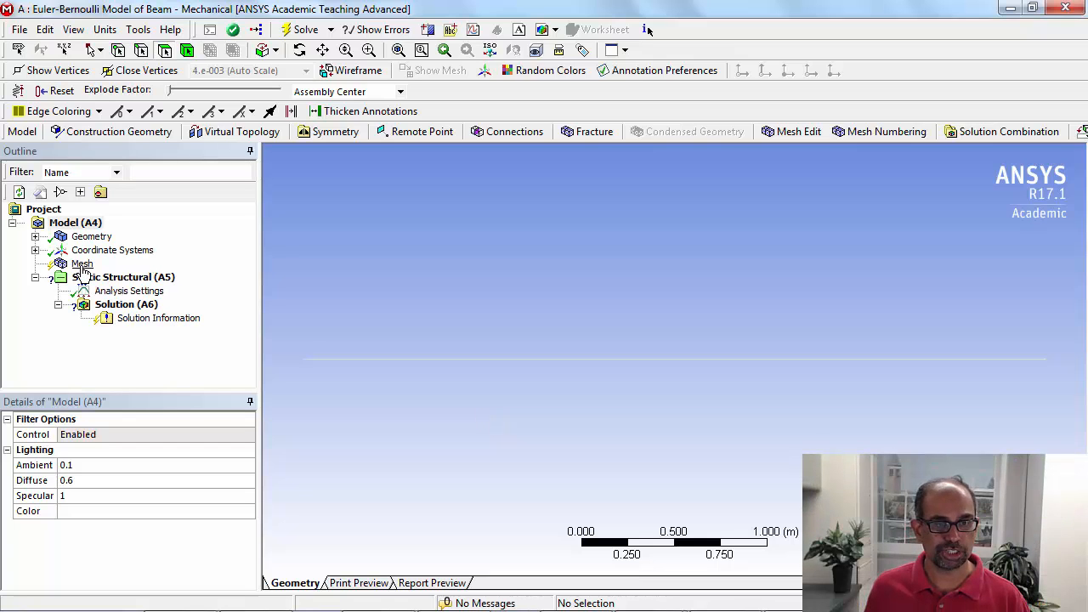
Step: Generate the default mesh on the 1 m beam line via Update
click(81, 264)
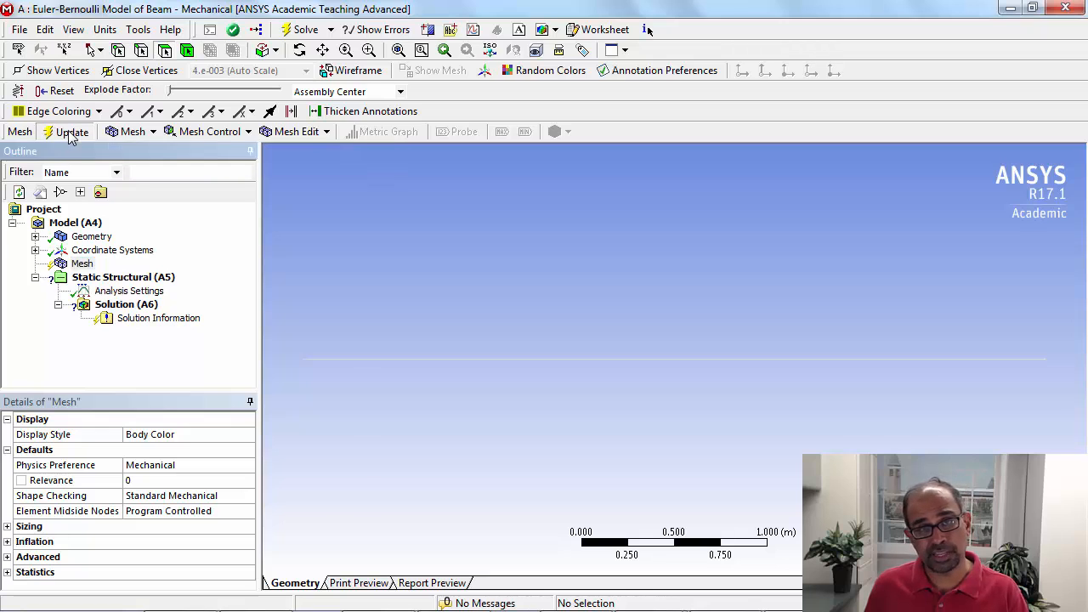
click(72, 130)
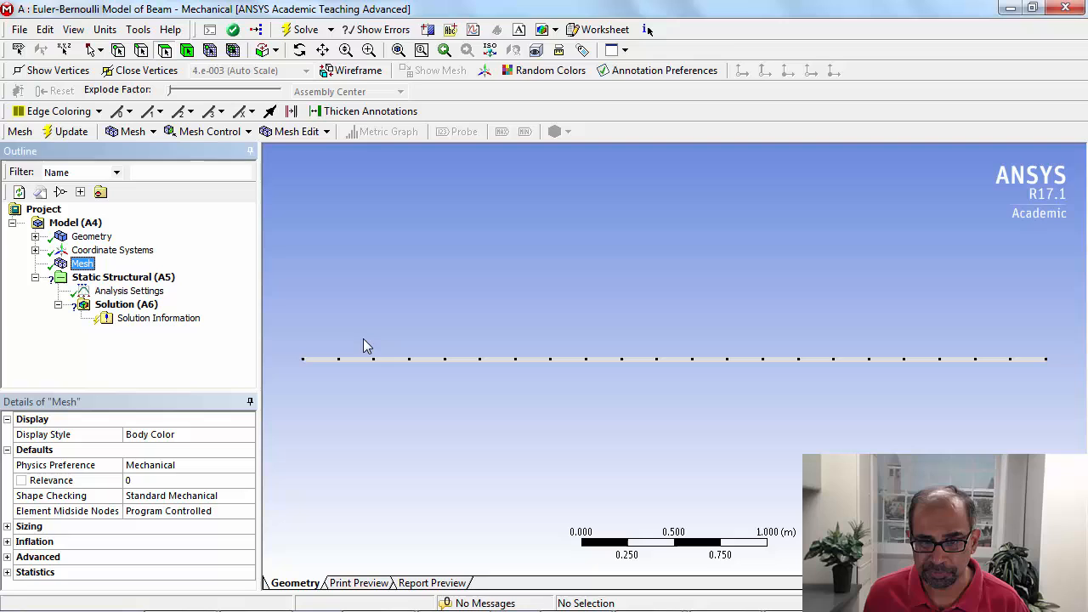
mouse_move(599, 379)
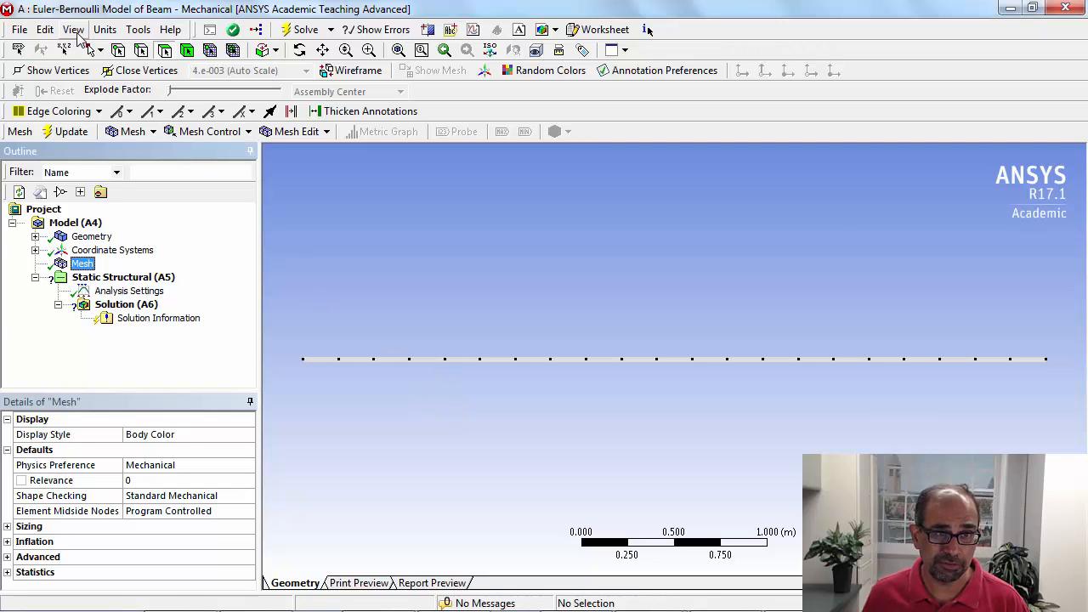
click(75, 28)
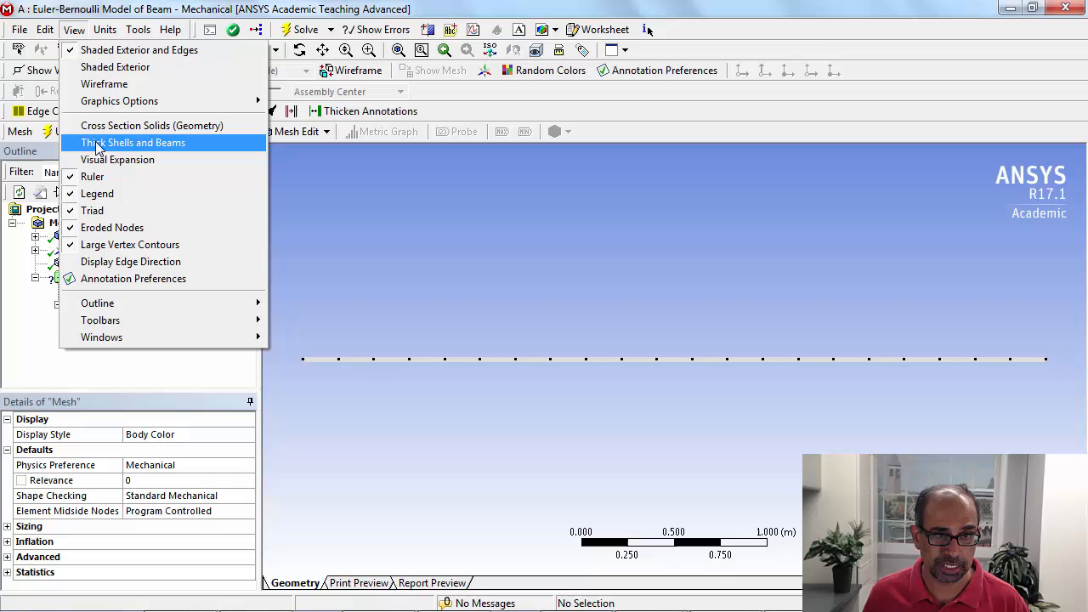
click(132, 142)
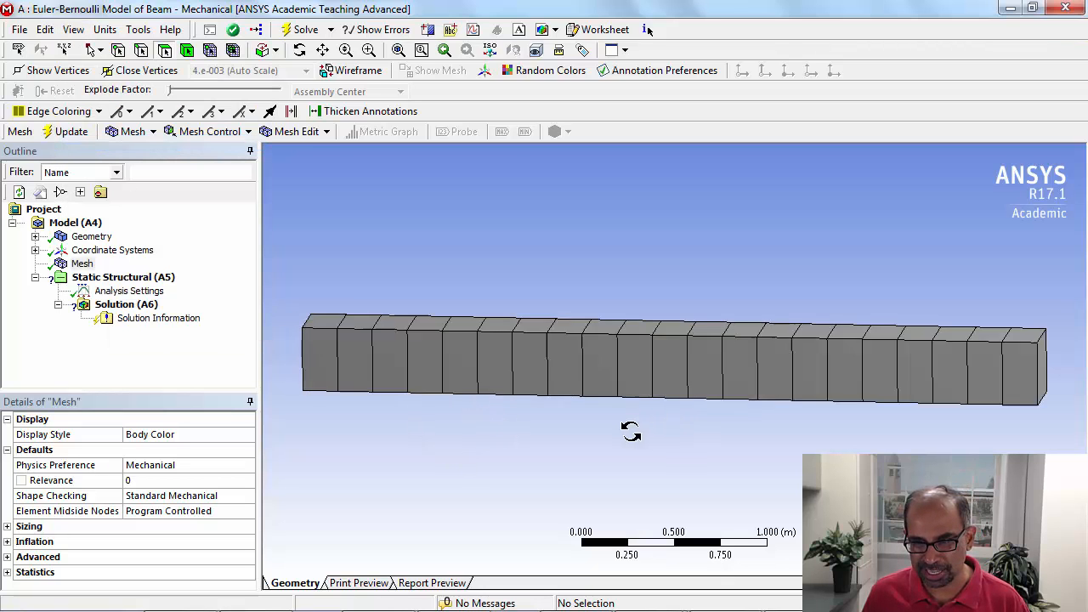
drag(629, 425, 595, 434)
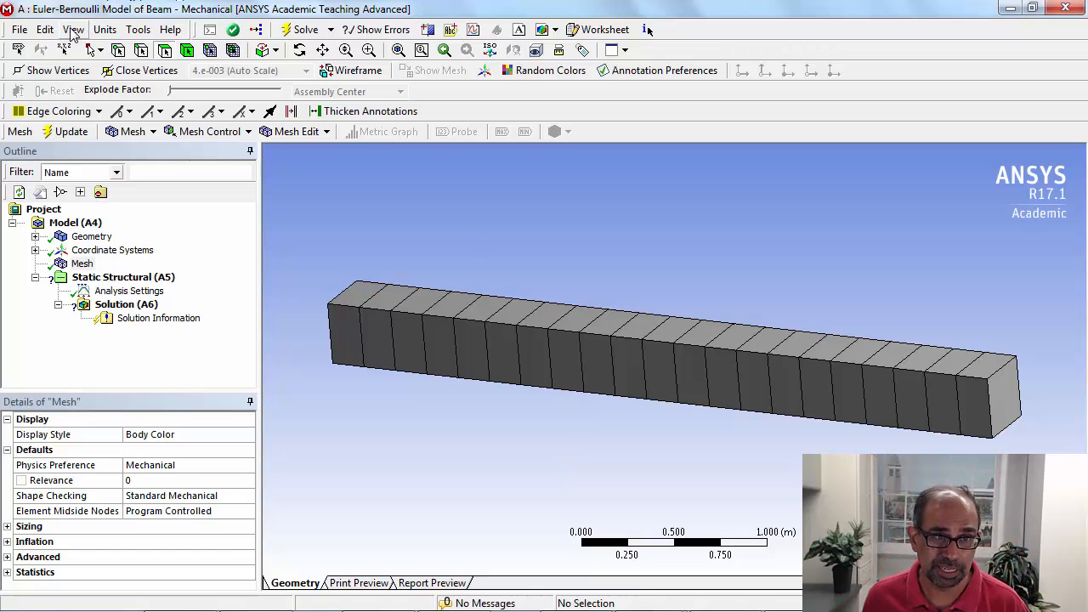
click(75, 29)
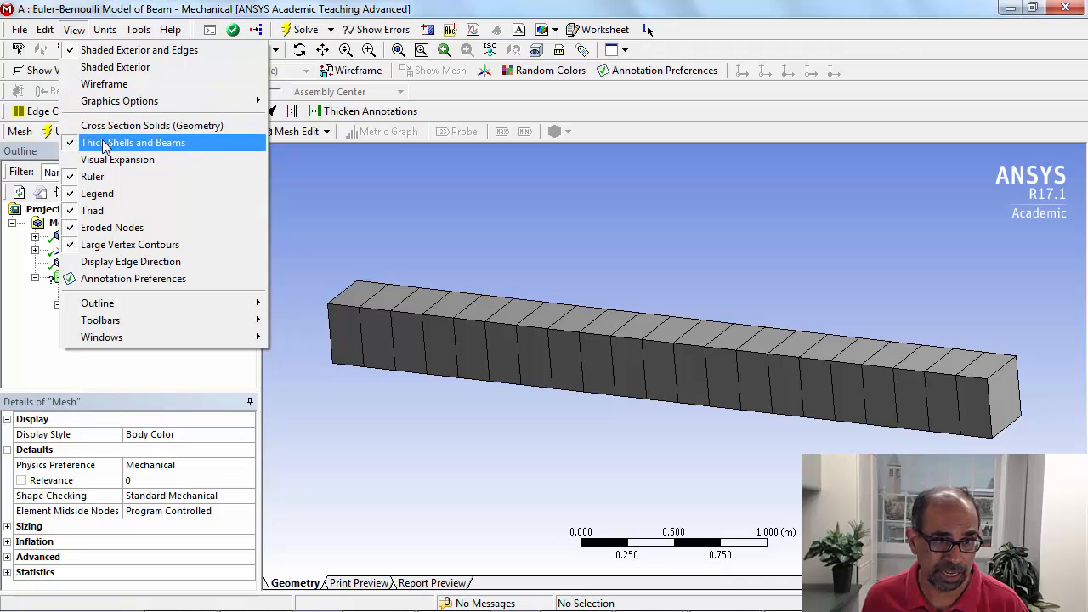
click(132, 142)
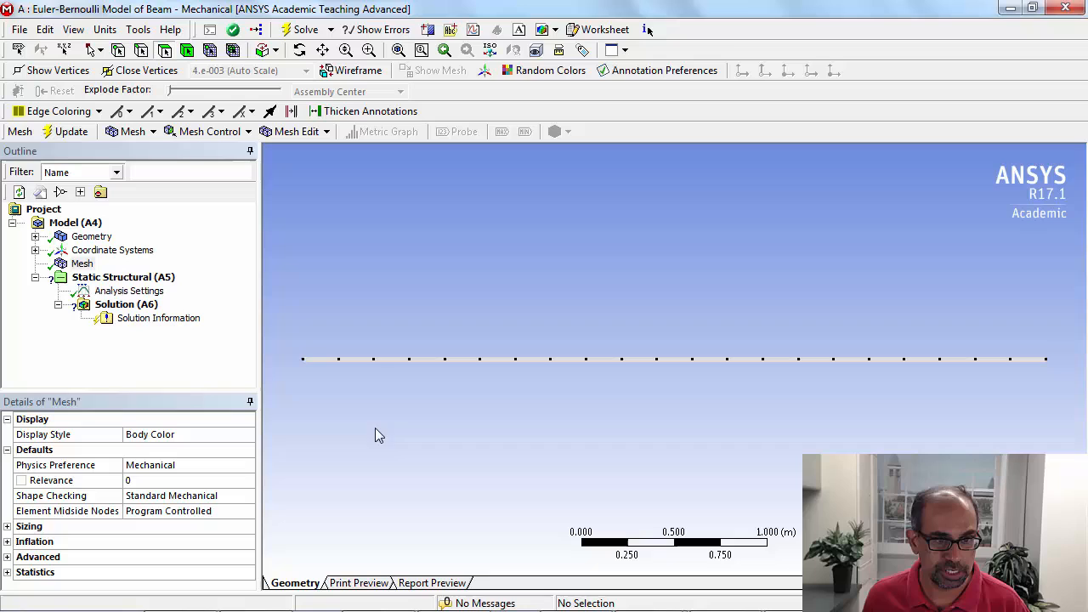
click(82, 263)
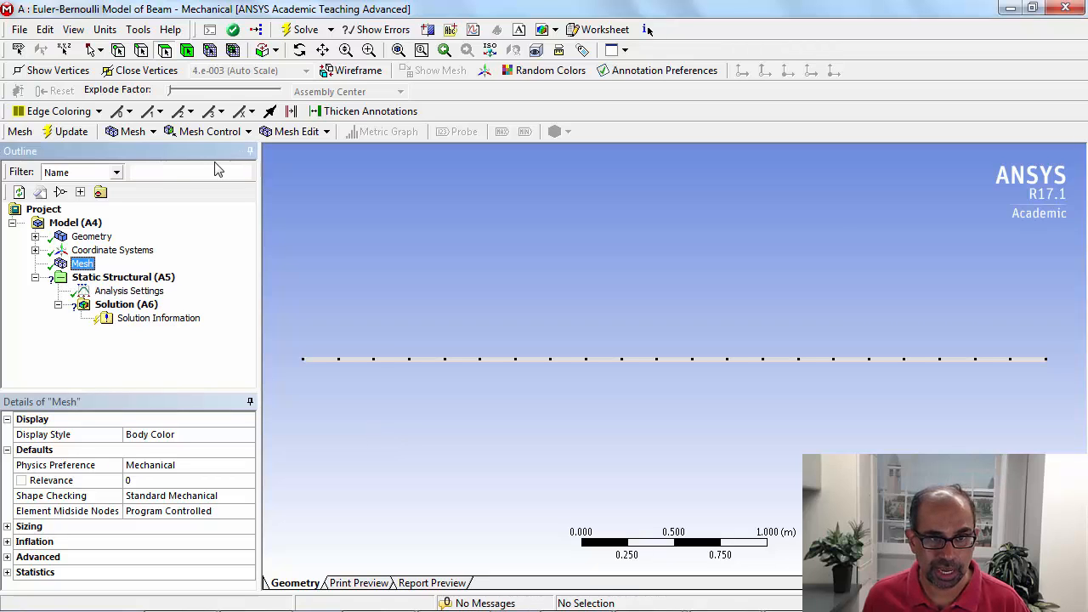
Step: Insert a Sizing mesh control scoped to the beam line edge
click(210, 131)
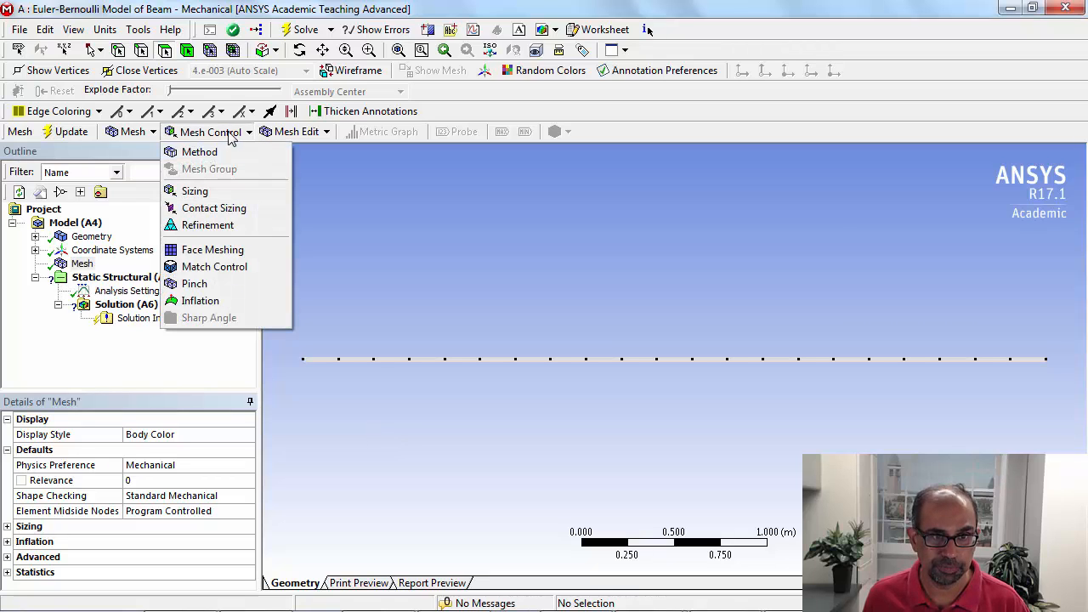
click(194, 190)
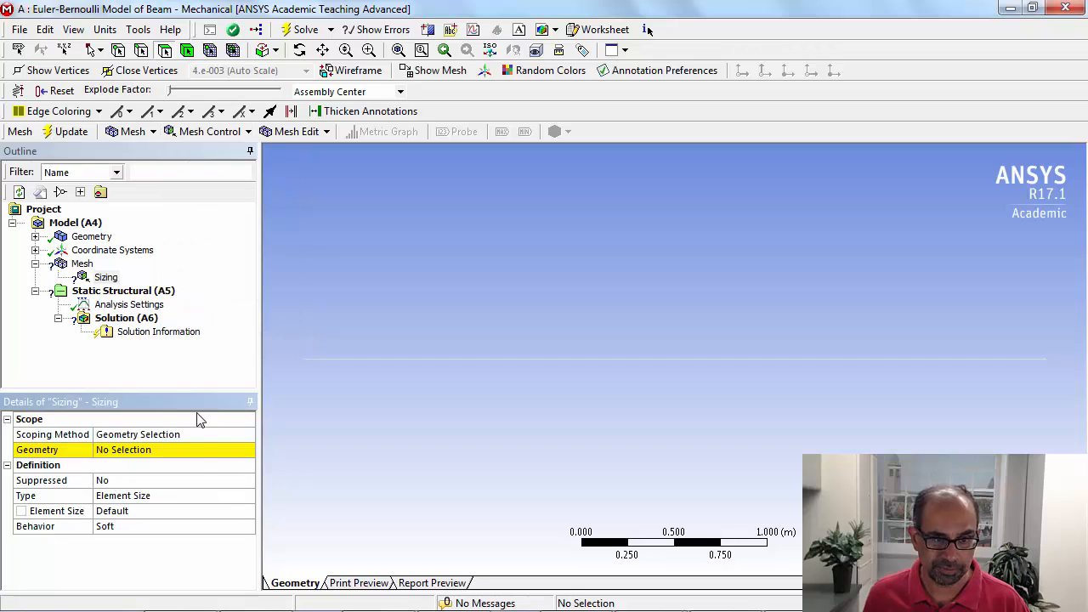
mouse_move(385, 350)
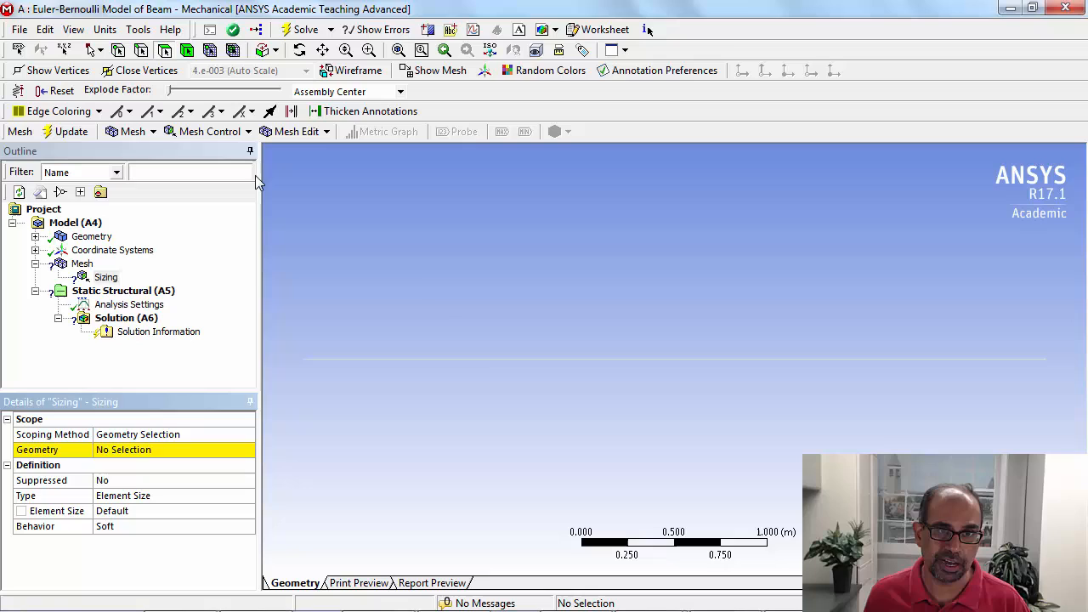
mouse_move(476, 371)
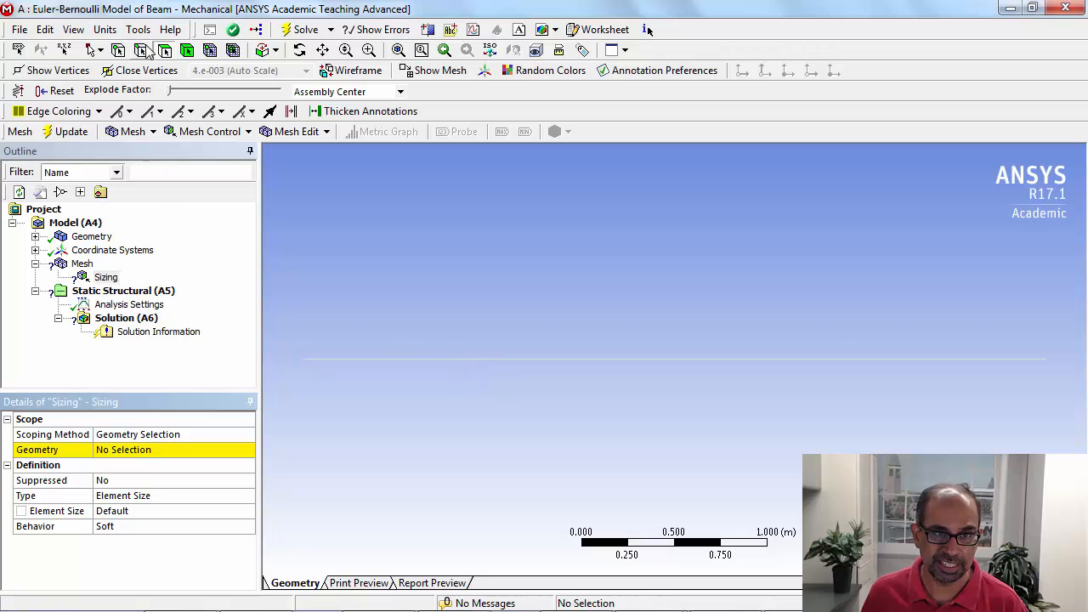
mouse_move(143, 51)
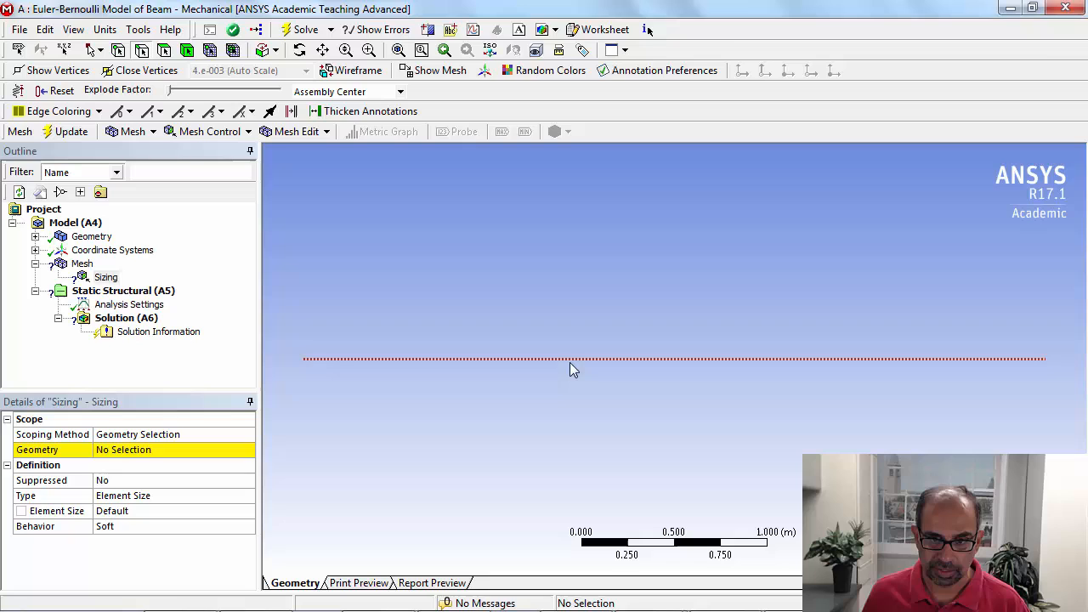
click(570, 357)
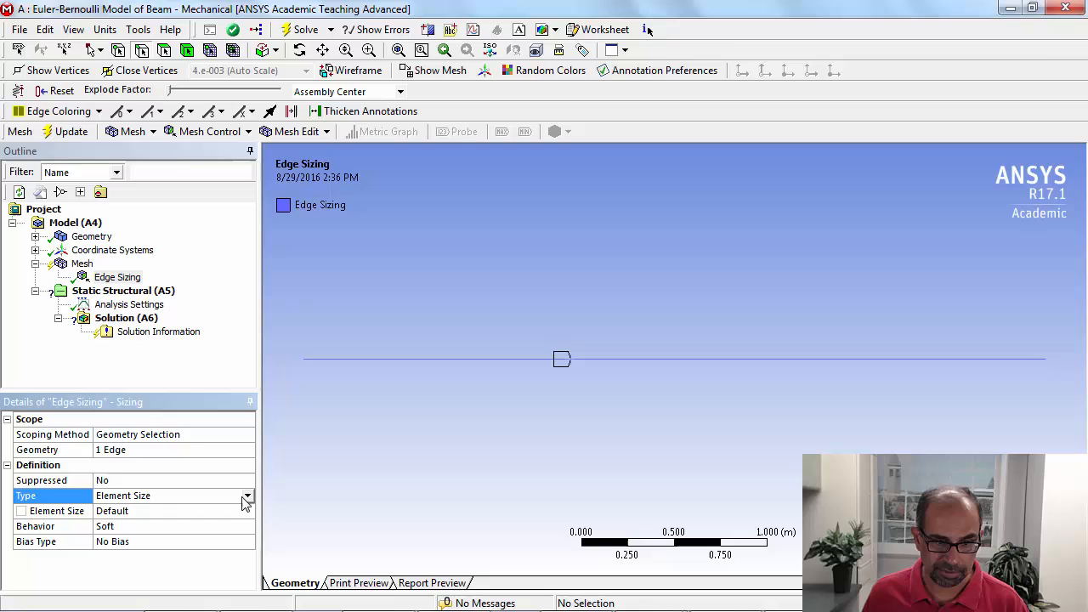
Step: Set the edge sizing to Number of Divisions 2 with Hard behaviour
click(169, 497)
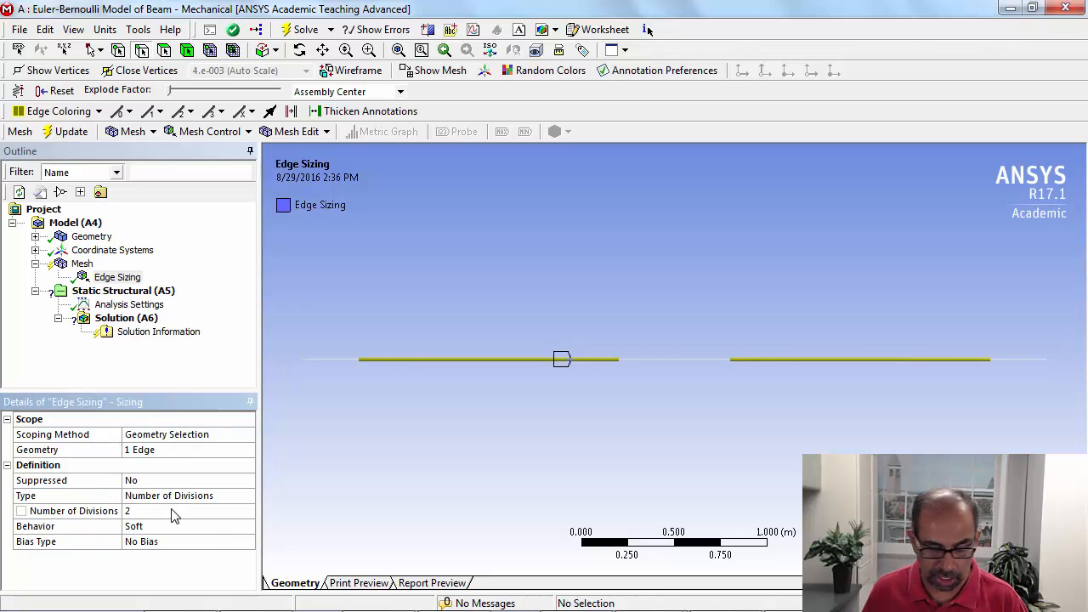
click(187, 526)
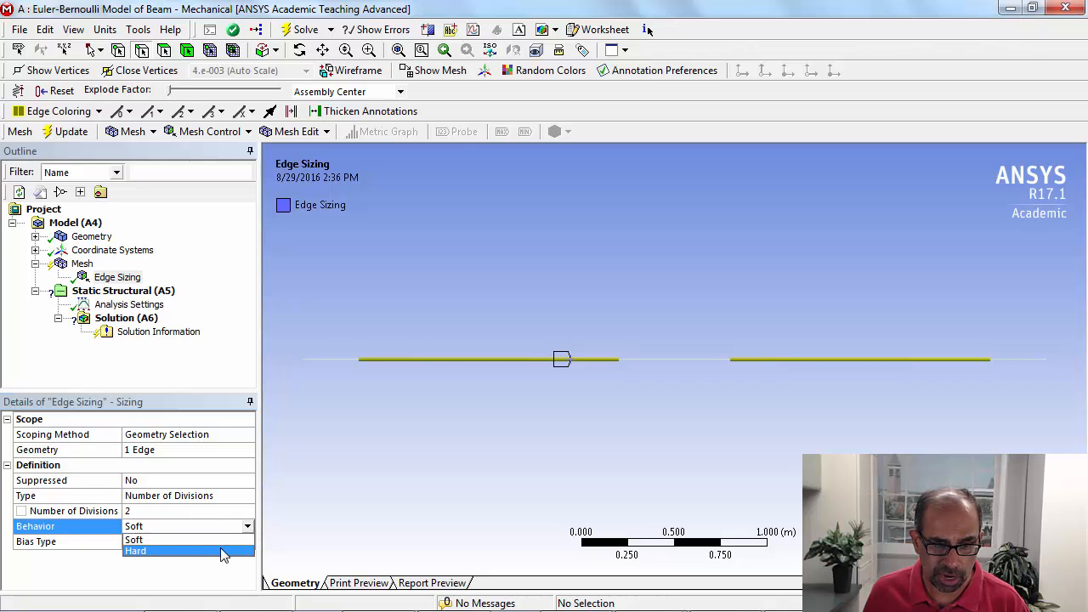
click(136, 551)
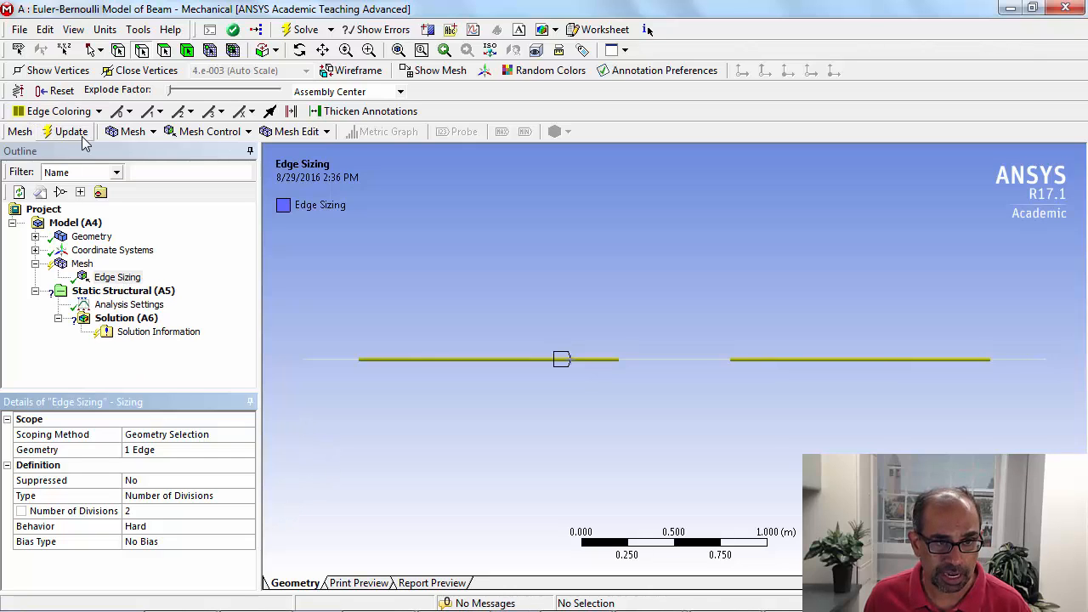
Step: Regenerate the mesh and show Statistics reporting 5 nodes and 2 elements
click(71, 131)
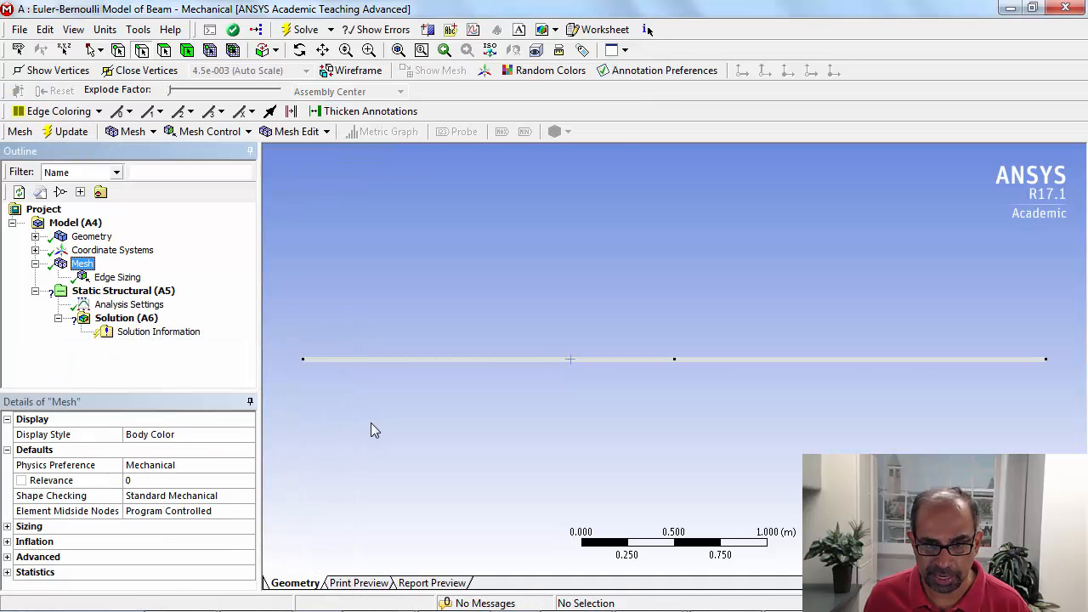
mouse_move(1071, 379)
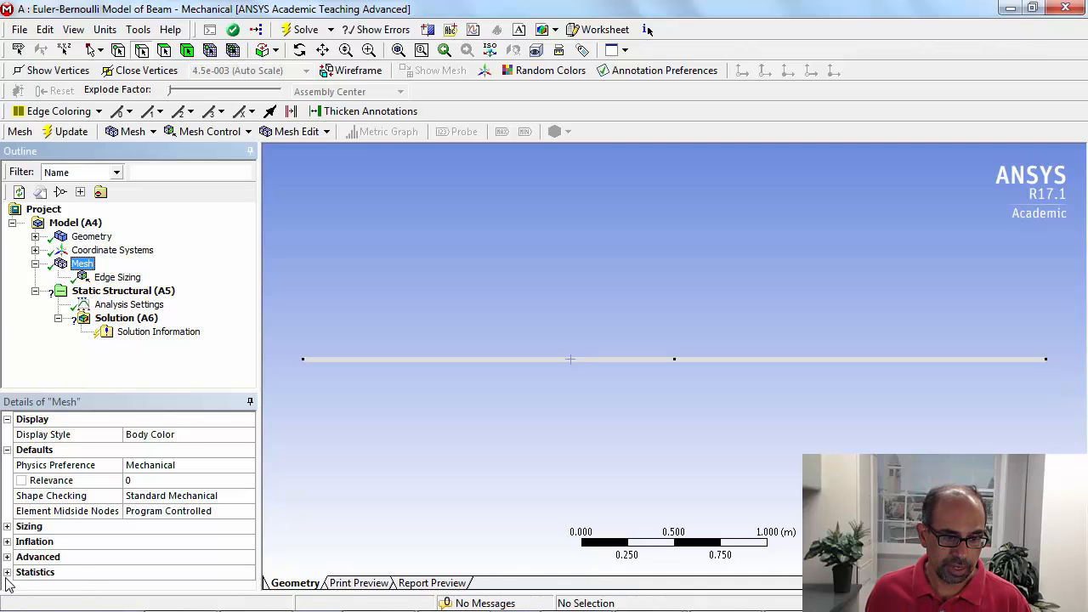
click(34, 572)
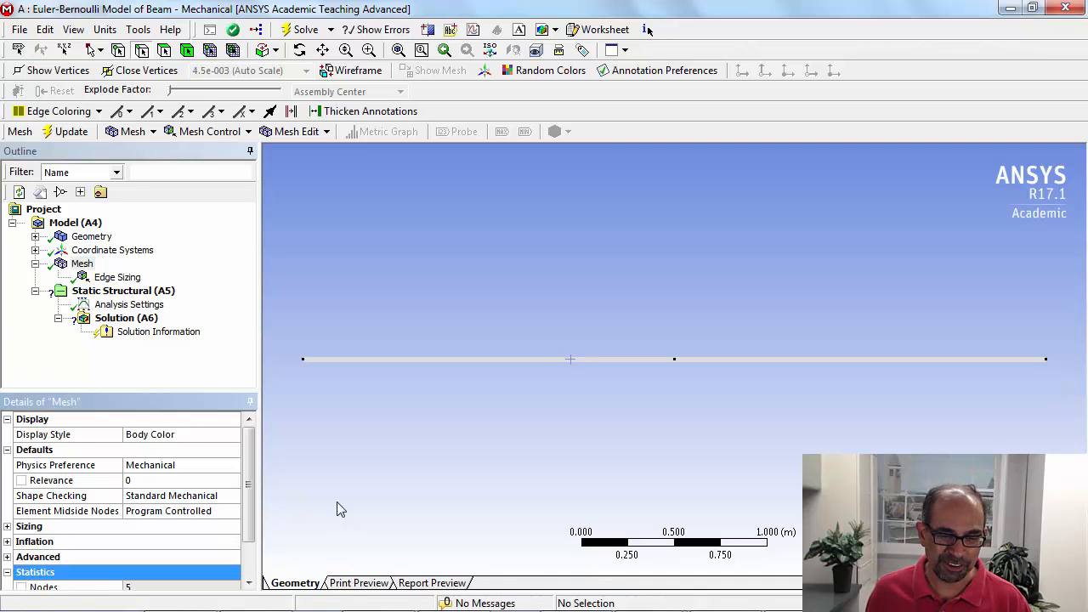
scroll(down, 3)
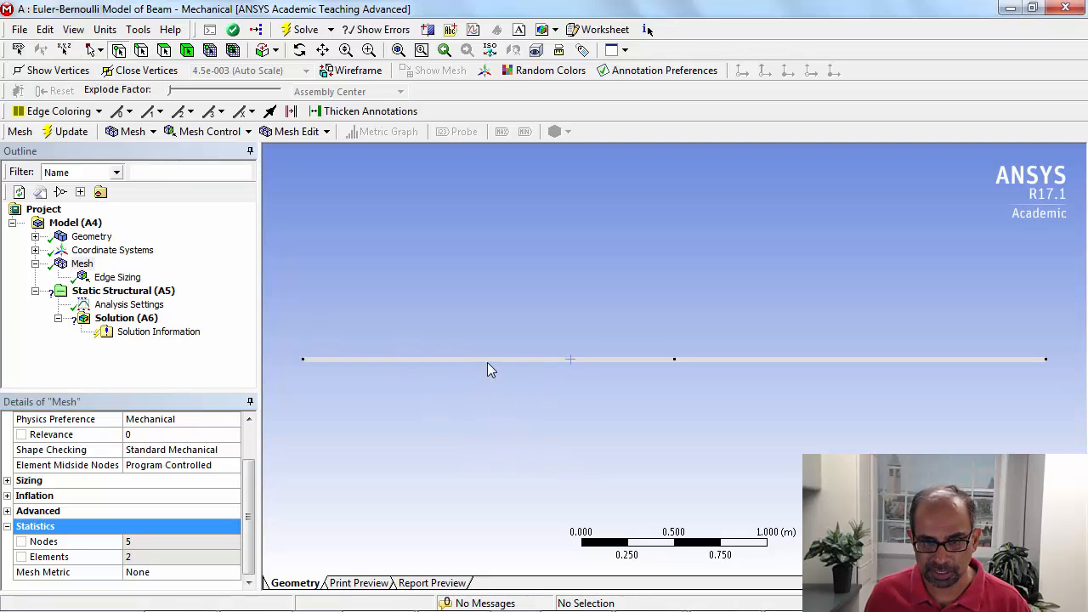
mouse_move(603, 414)
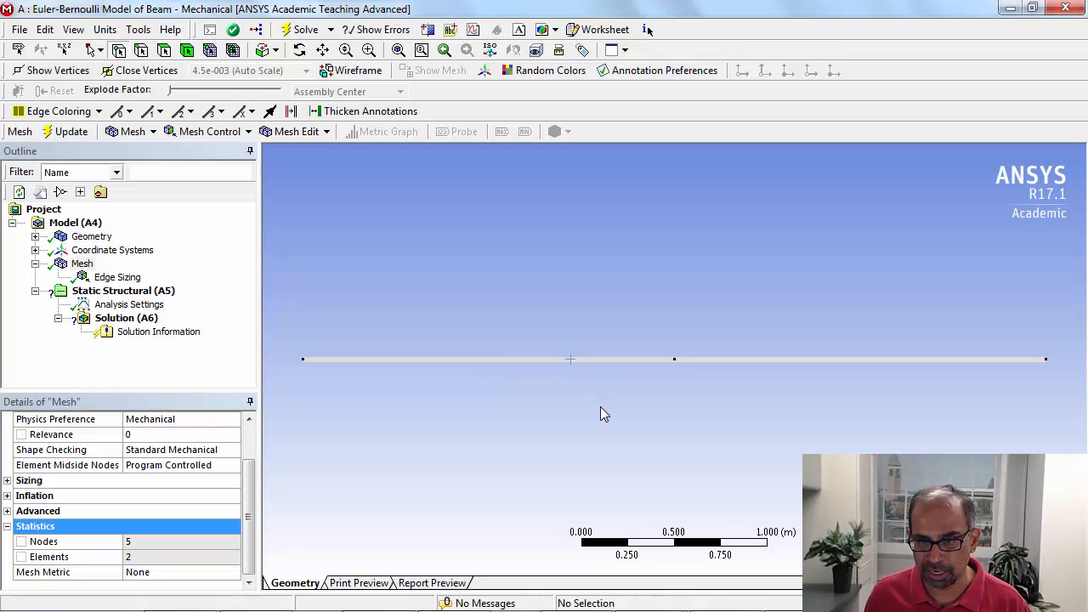
mouse_move(161, 554)
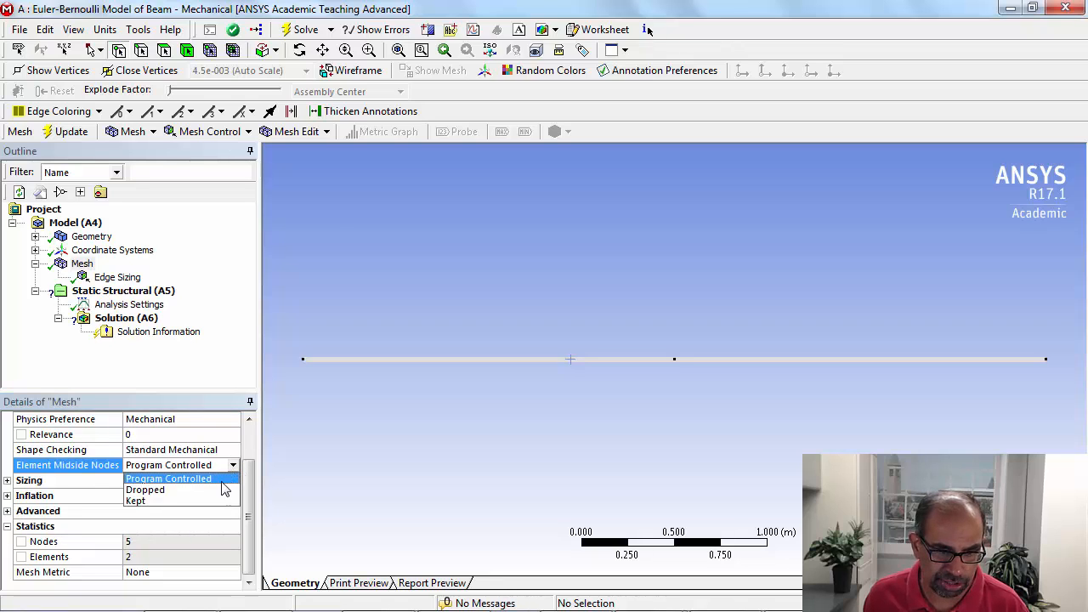
Step: Set Element Midside Nodes to Dropped and regenerate the beam mesh
click(145, 490)
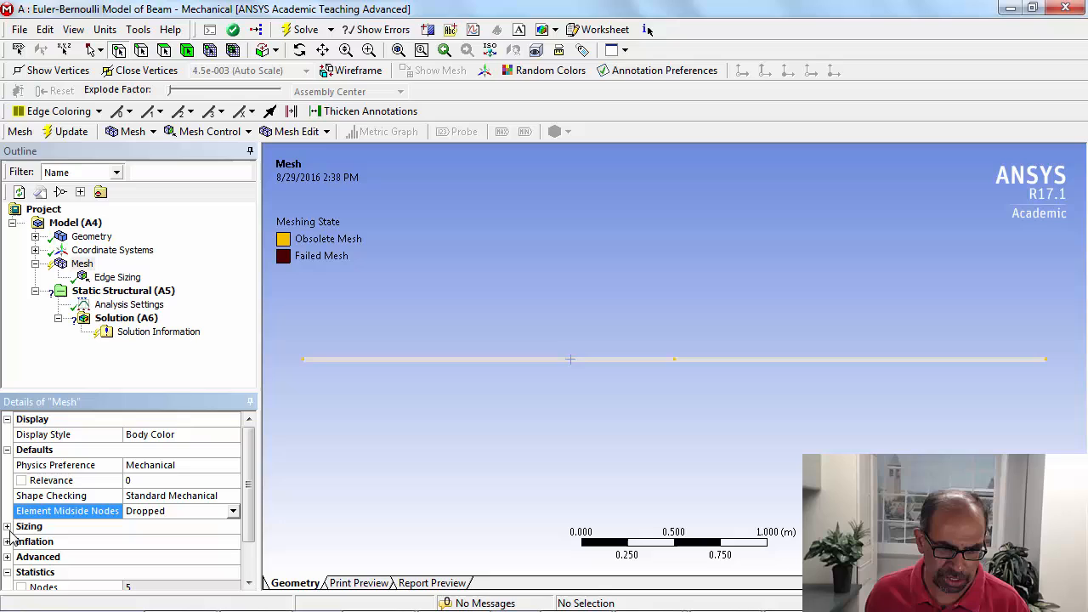
mouse_move(77, 516)
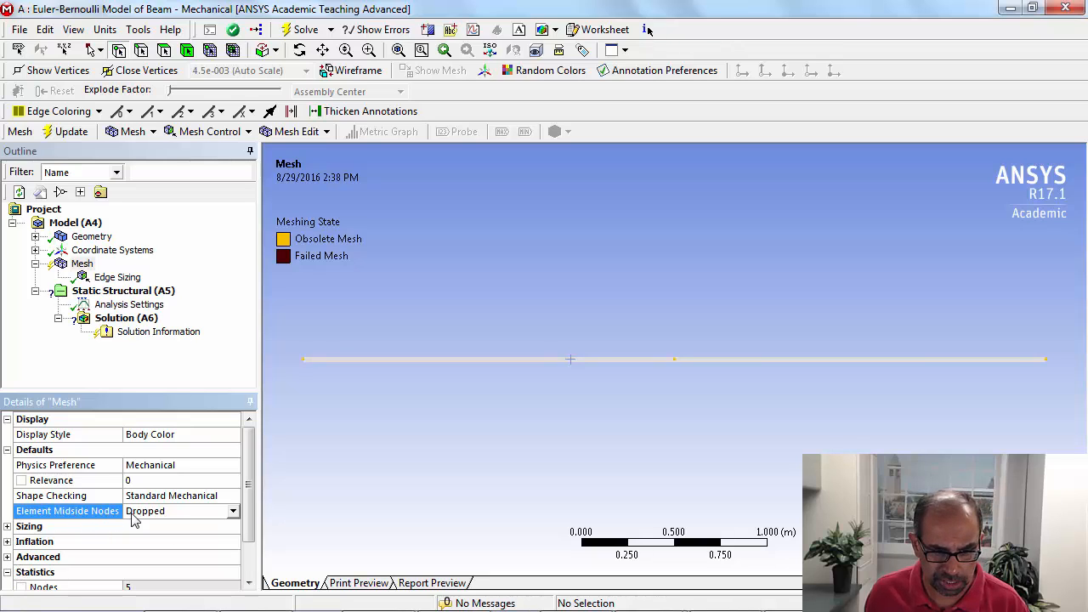
mouse_move(111, 519)
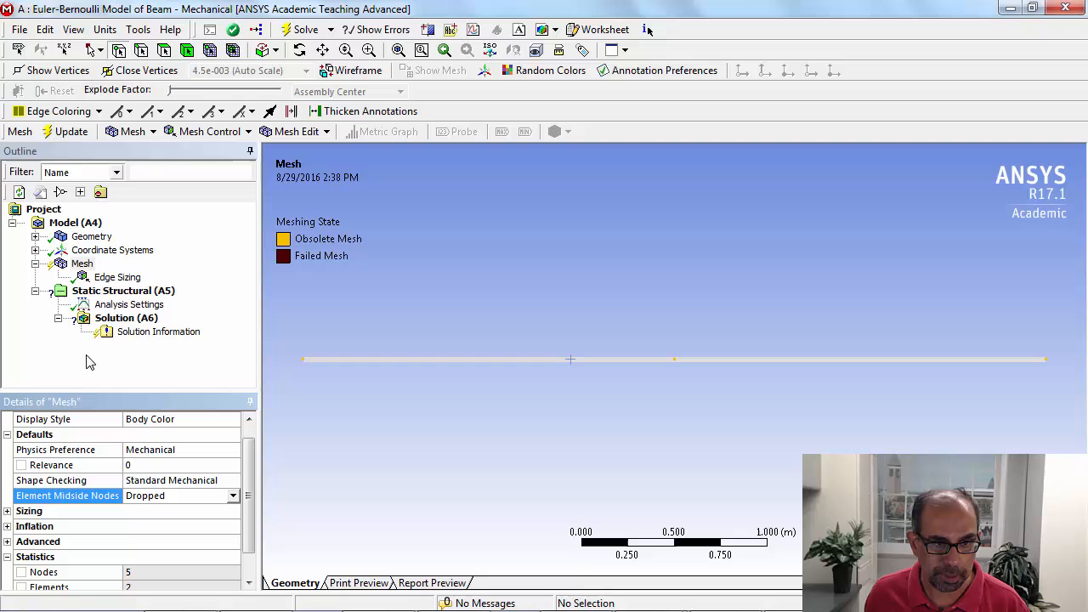
click(64, 131)
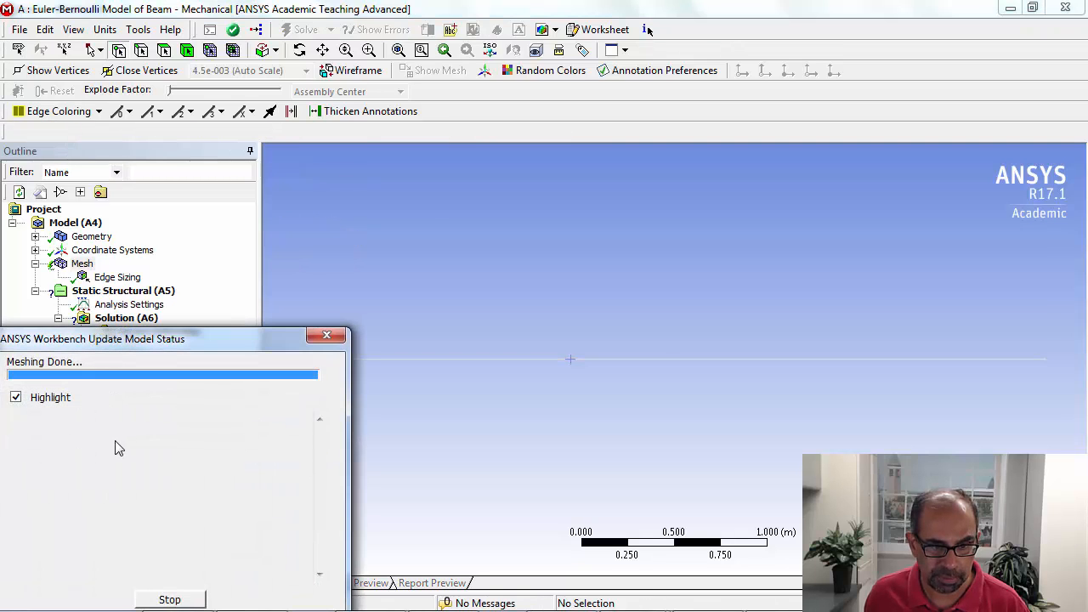